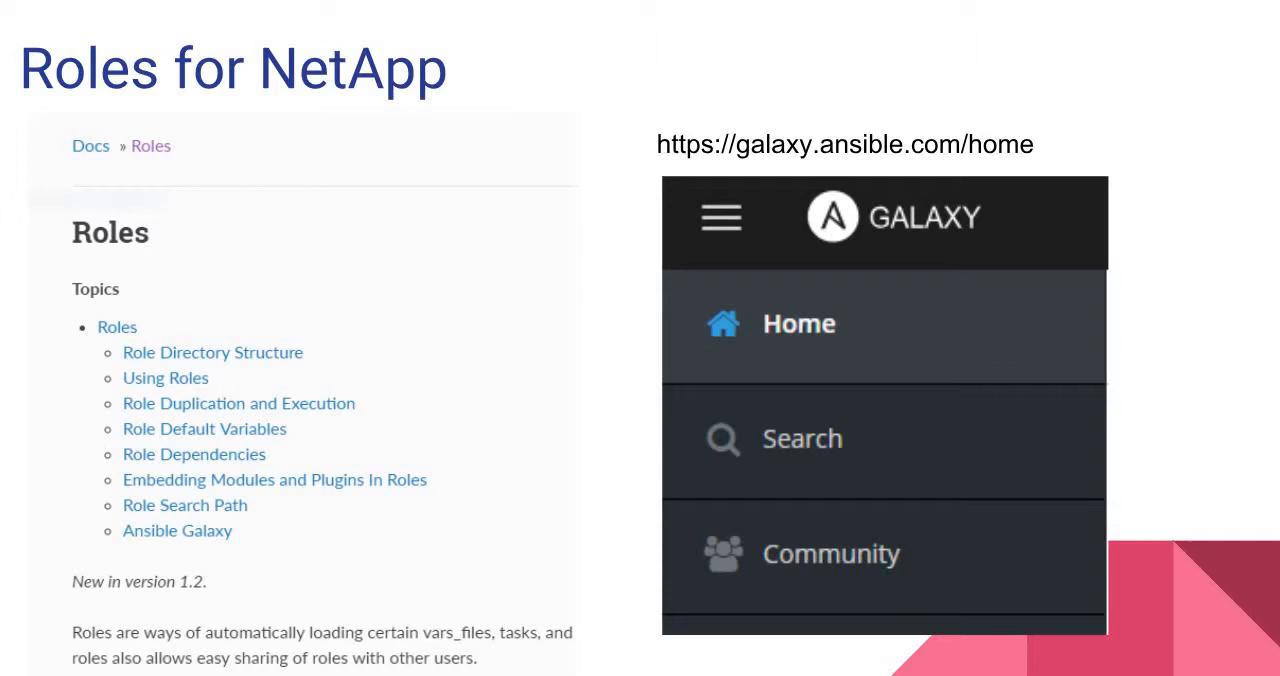
Step: Advance from the Galaxy slide to the Roles in NetApp slide with the Volume Create playbook
{"action": "key", "text": "Right"}
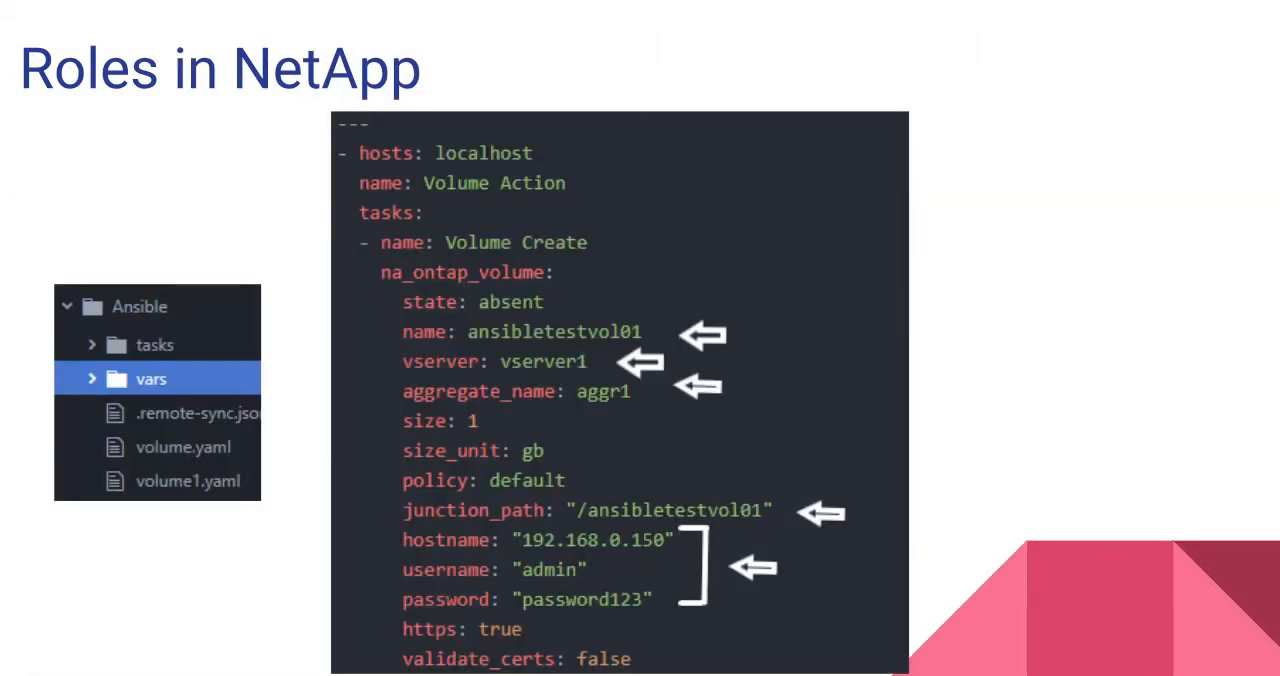